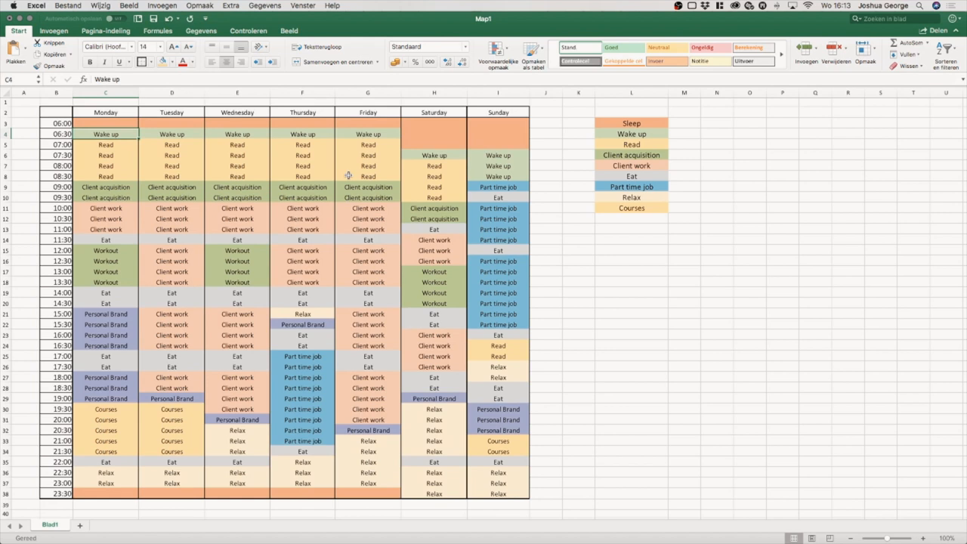
left_click(172, 133)
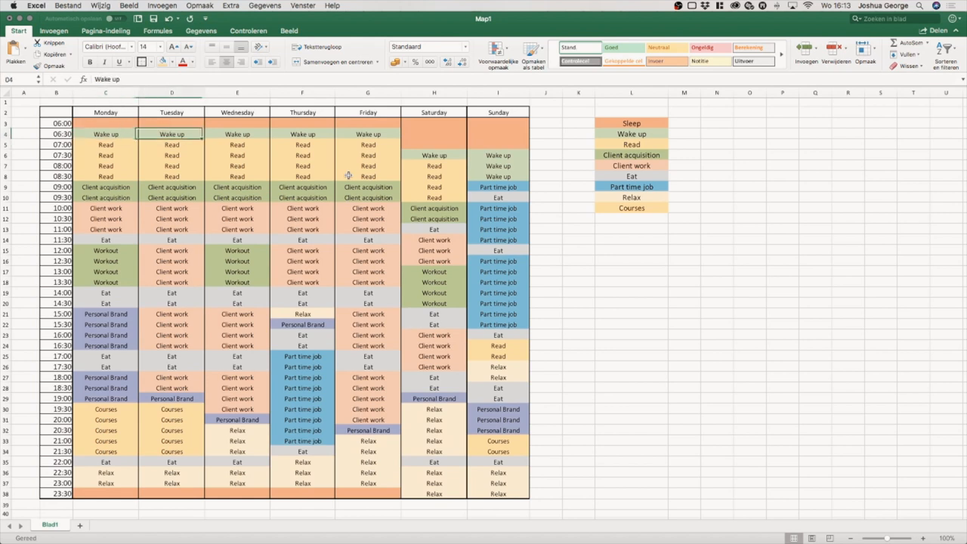
left_click(105, 144)
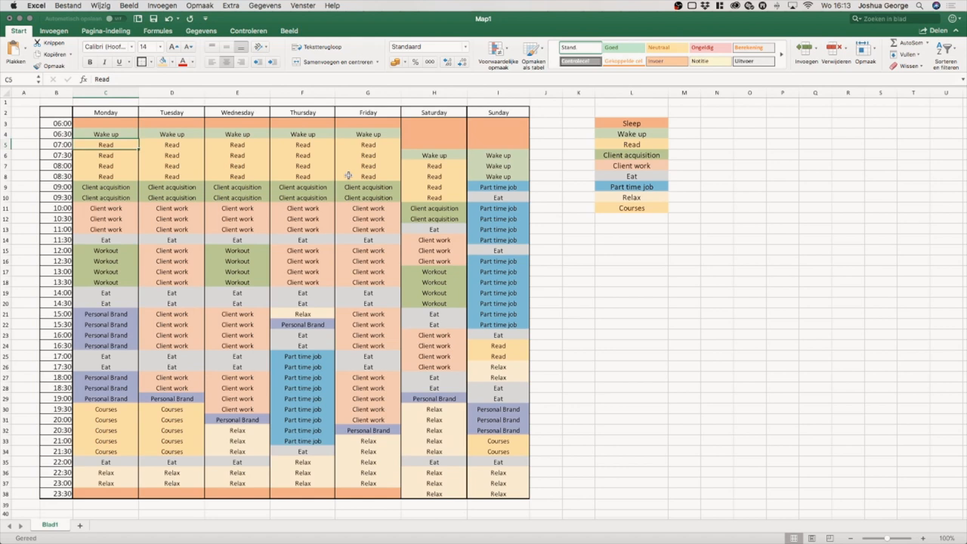
left_click(105, 154)
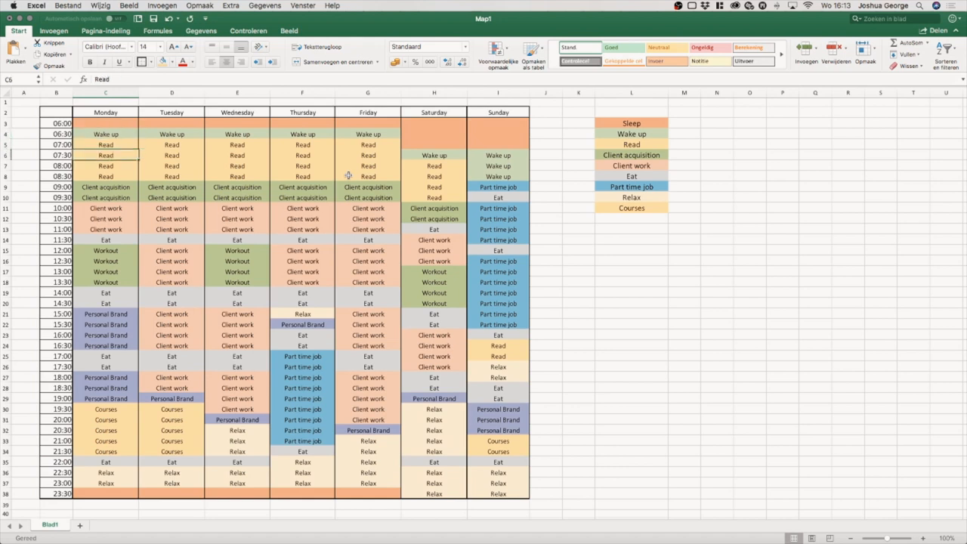
left_click(105, 144)
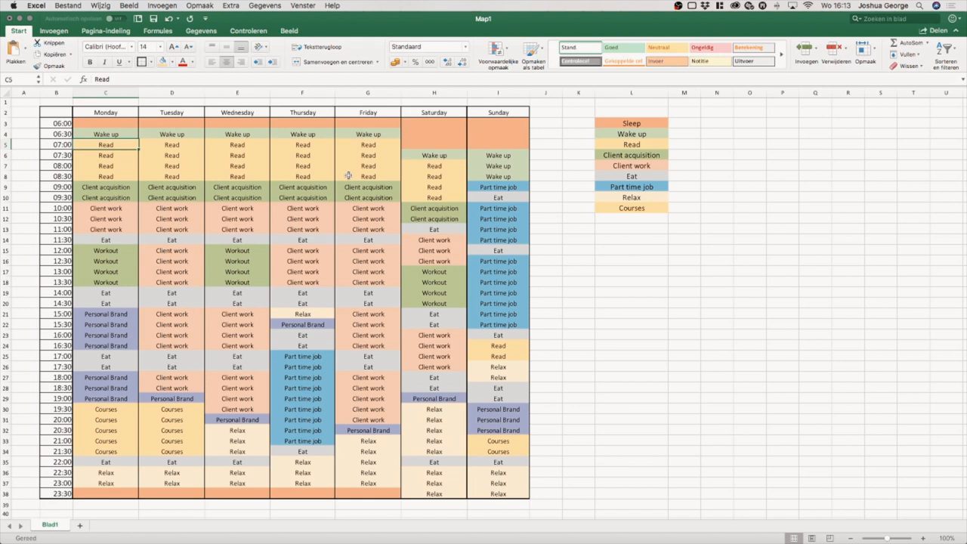
left_click(105, 176)
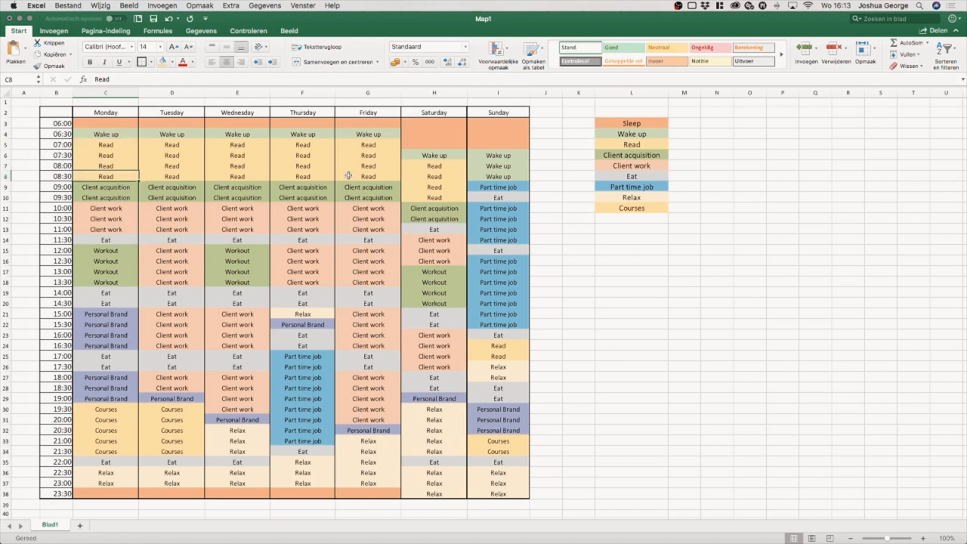
left_click(105, 144)
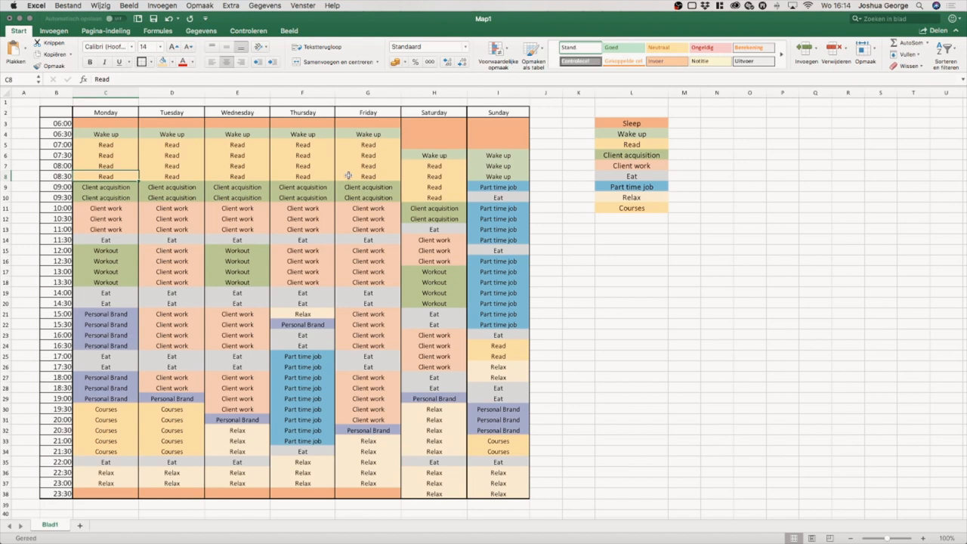
left_click(105, 197)
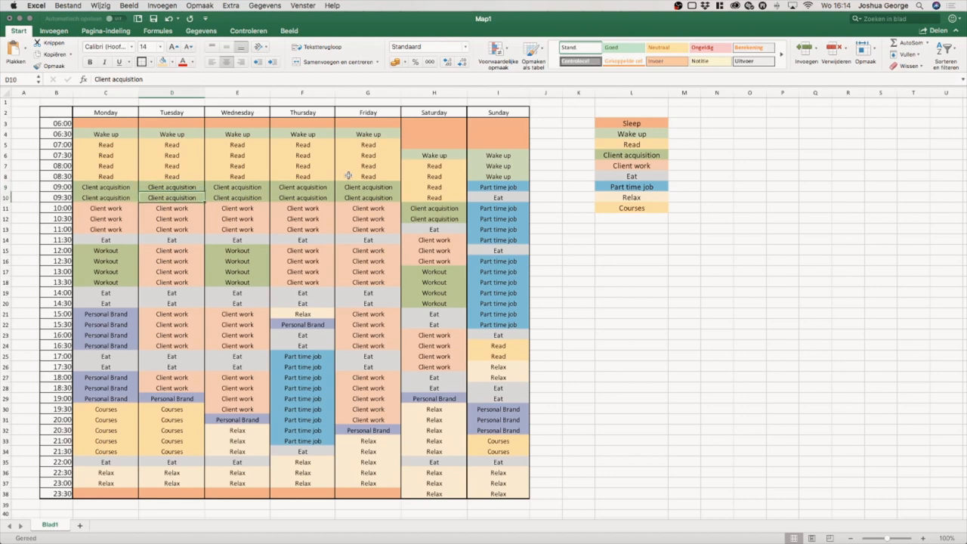
left_click(106, 197)
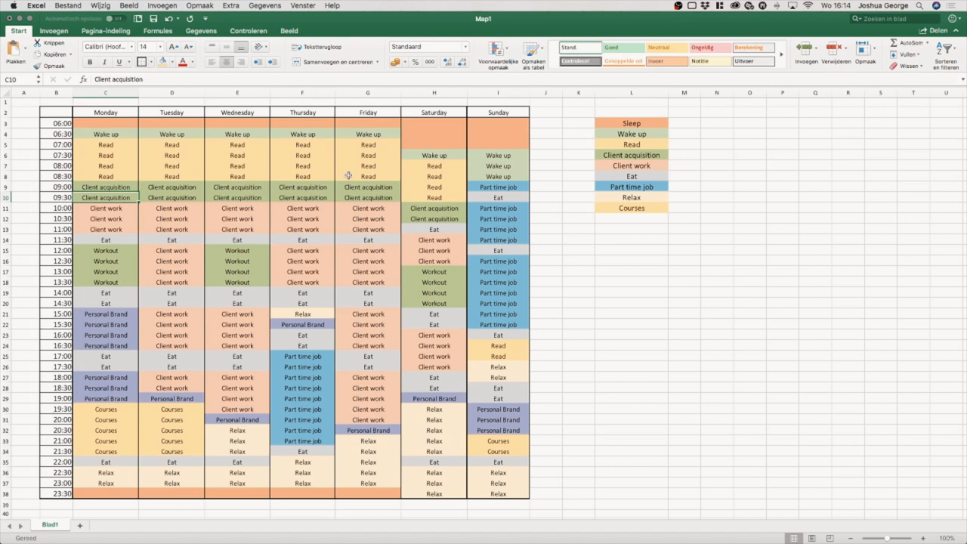
left_click(171, 187)
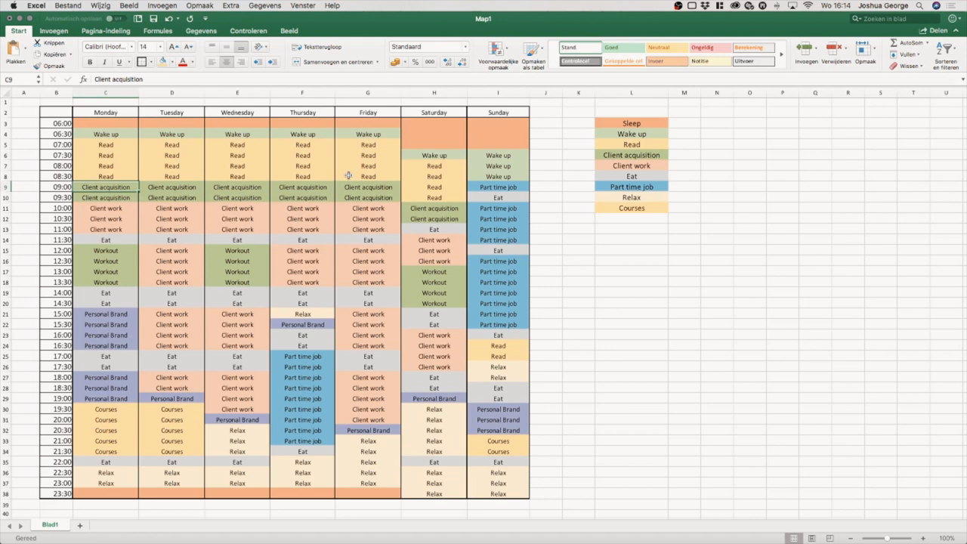
left_click(172, 198)
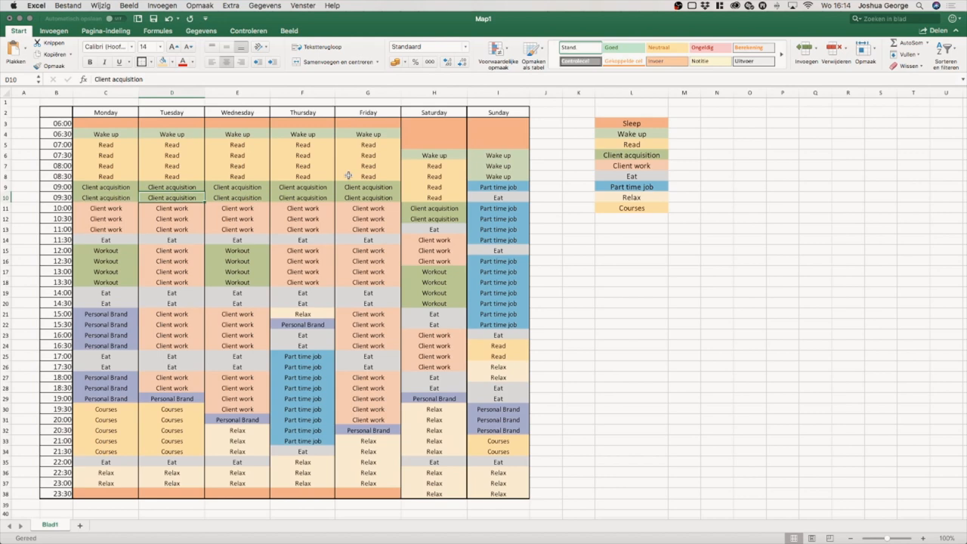
left_click(105, 207)
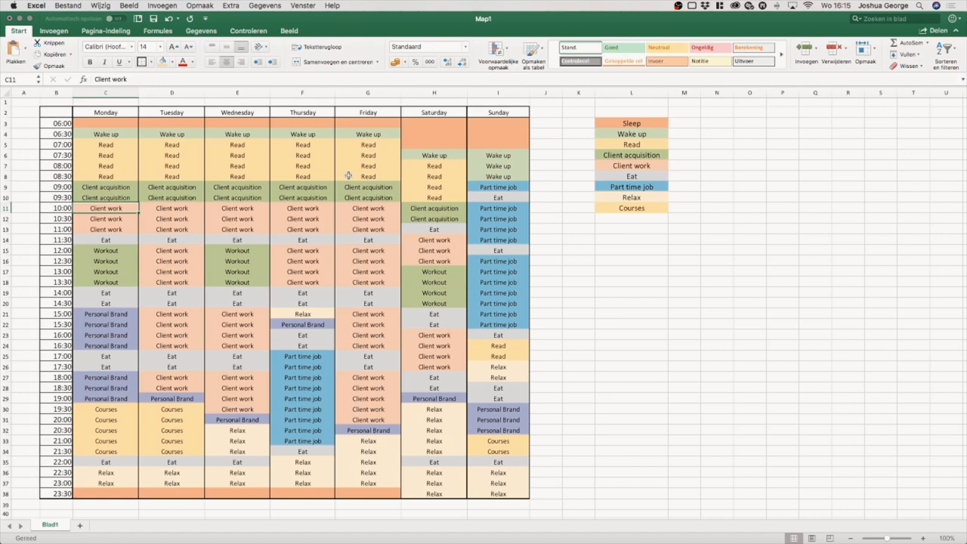
left_click(105, 239)
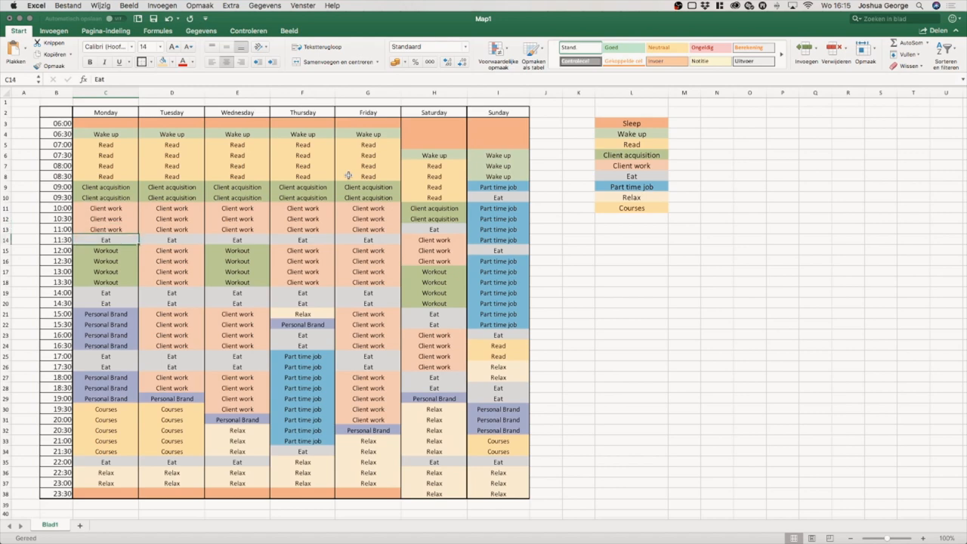
left_click(105, 228)
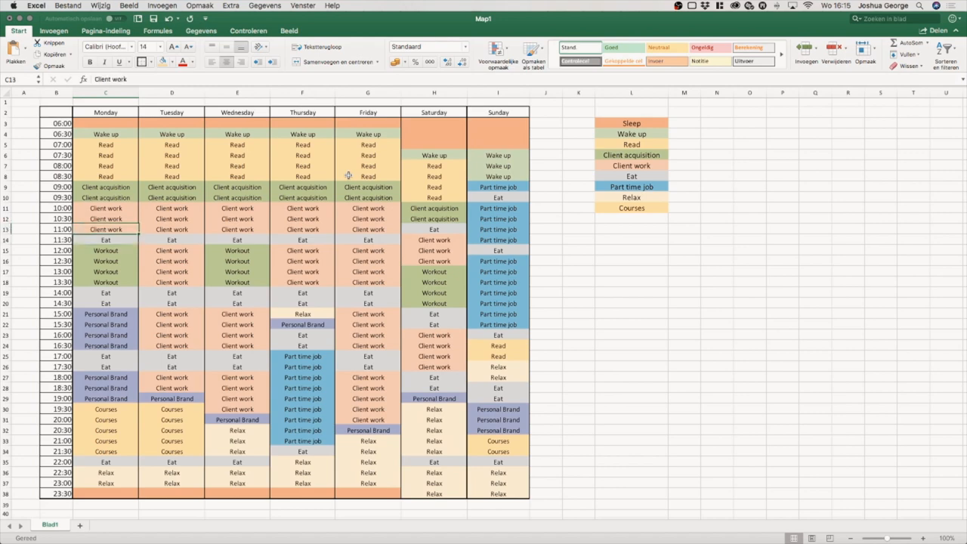
left_click(105, 240)
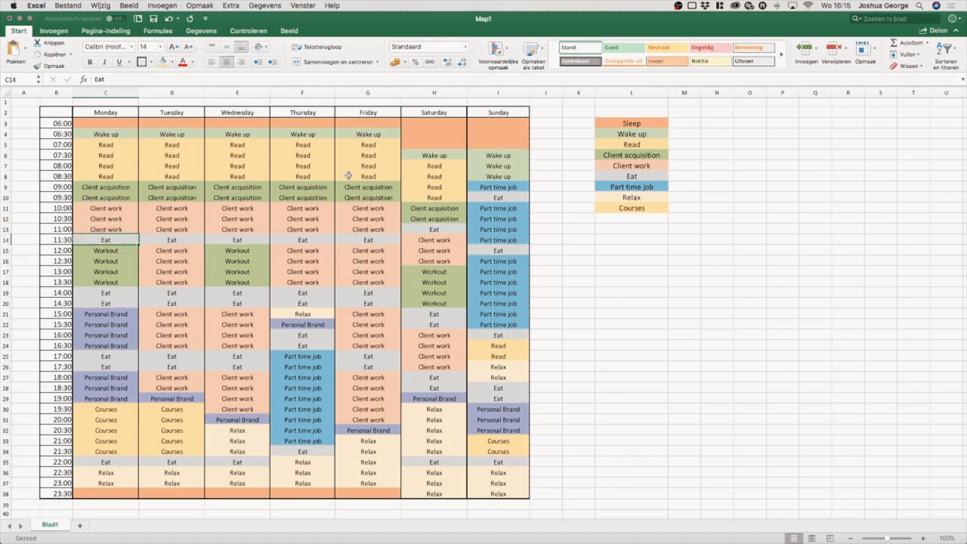
left_click(105, 228)
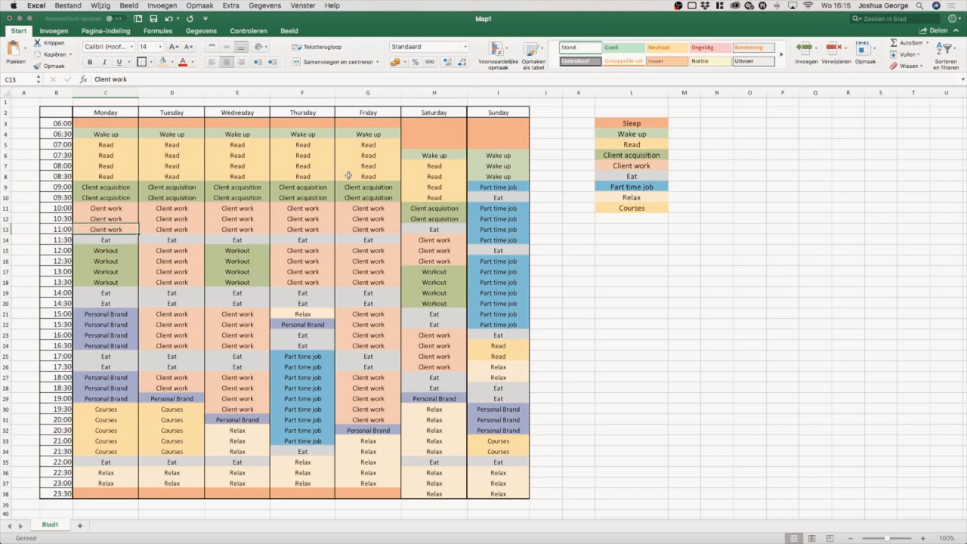
left_click(106, 240)
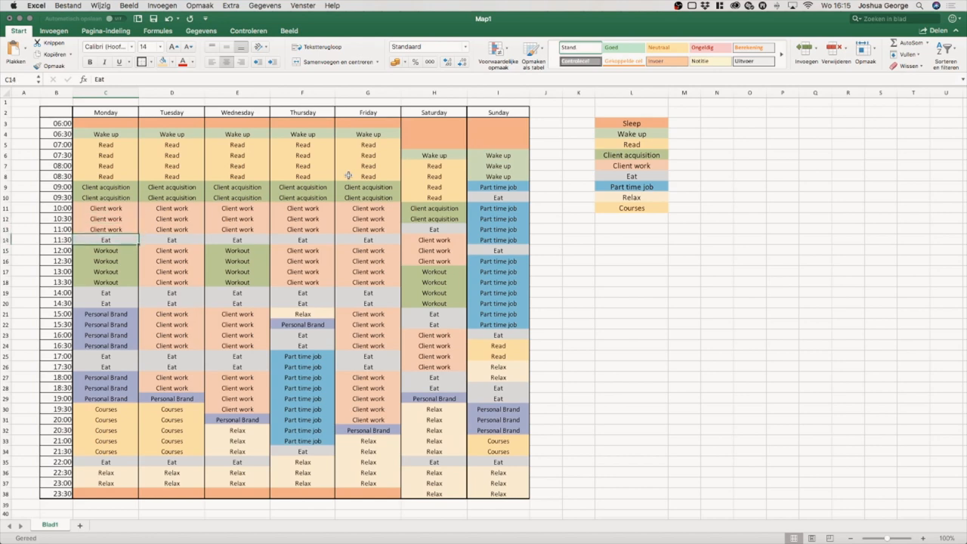
left_click(105, 229)
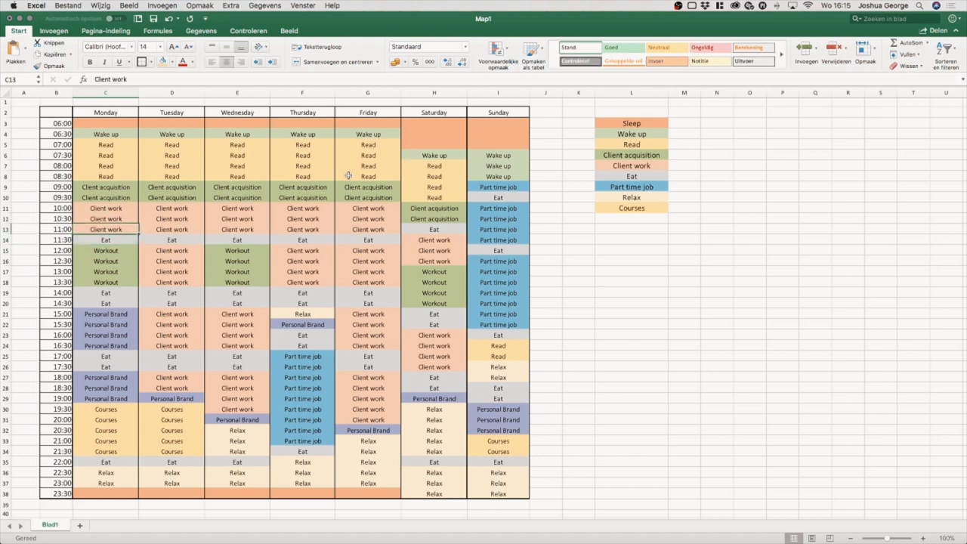
left_click(105, 240)
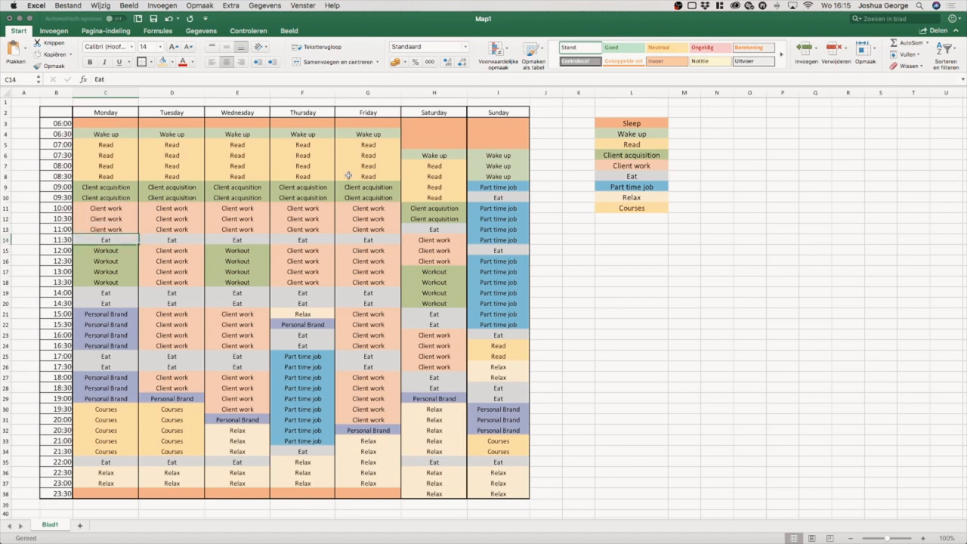
left_click(105, 250)
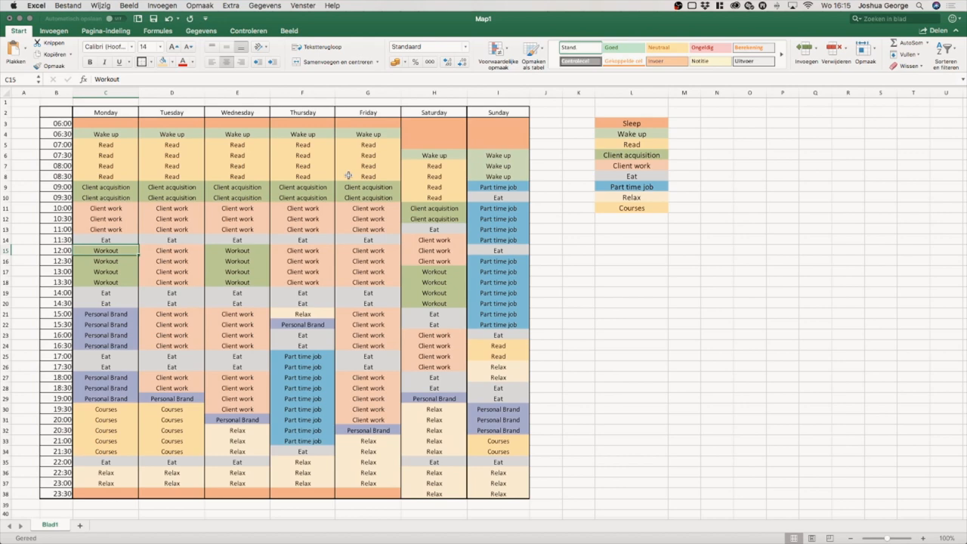
left_click(106, 271)
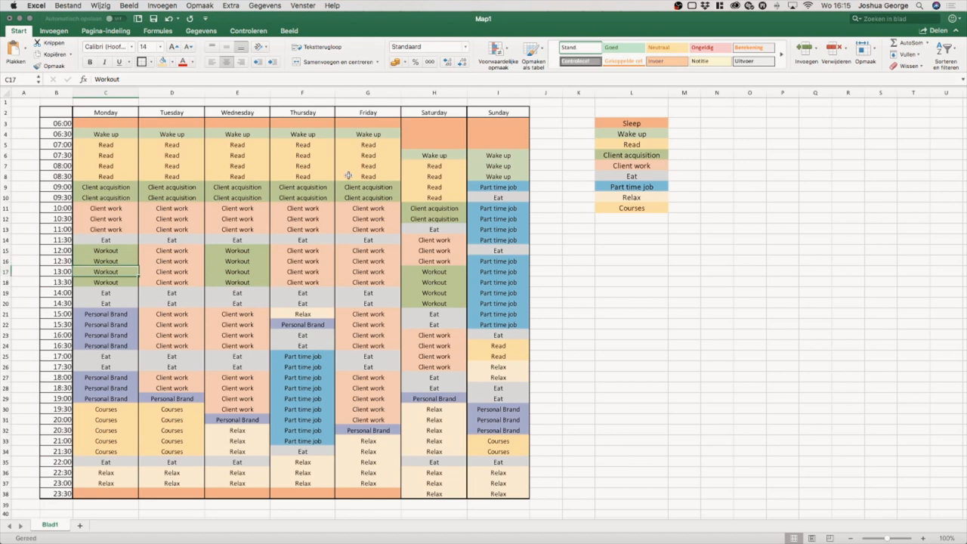
left_click(105, 313)
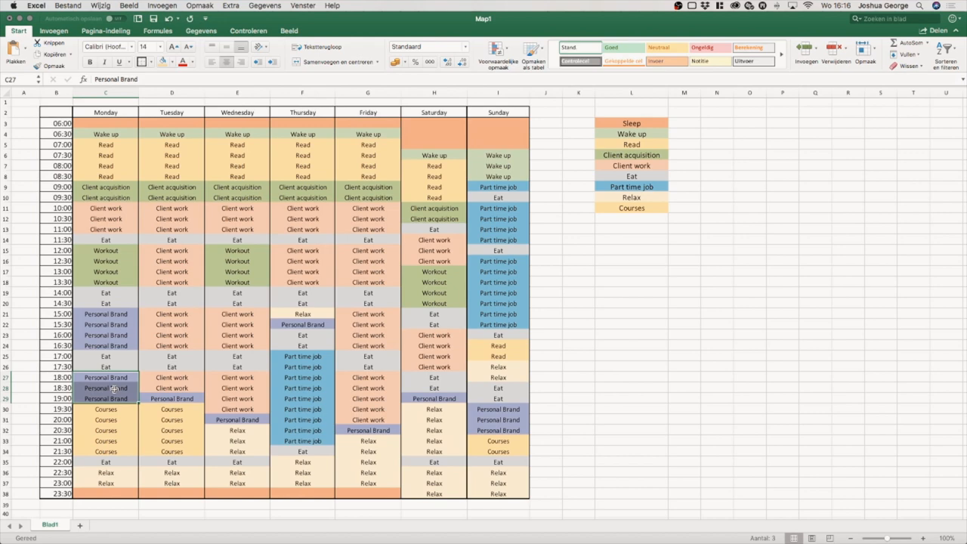
mouse_move(171, 397)
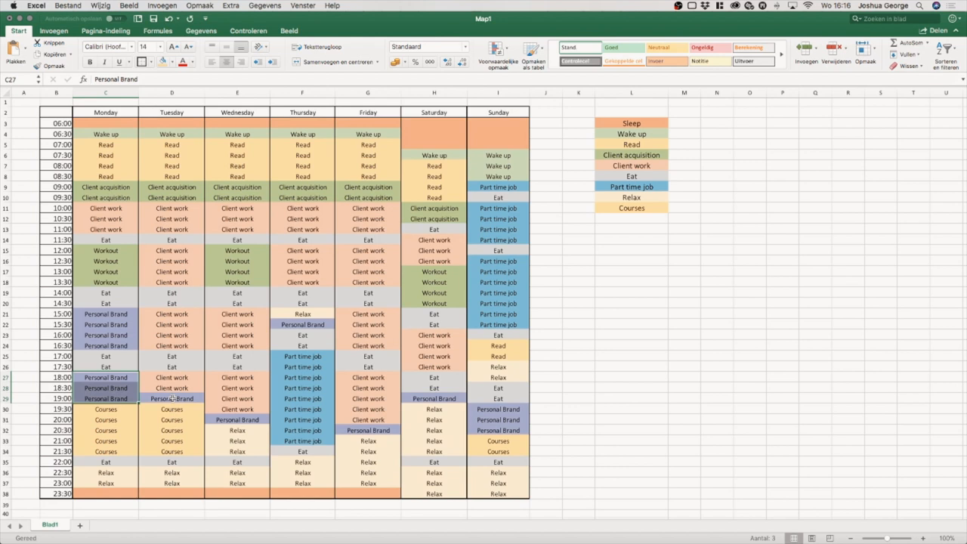
left_click(171, 398)
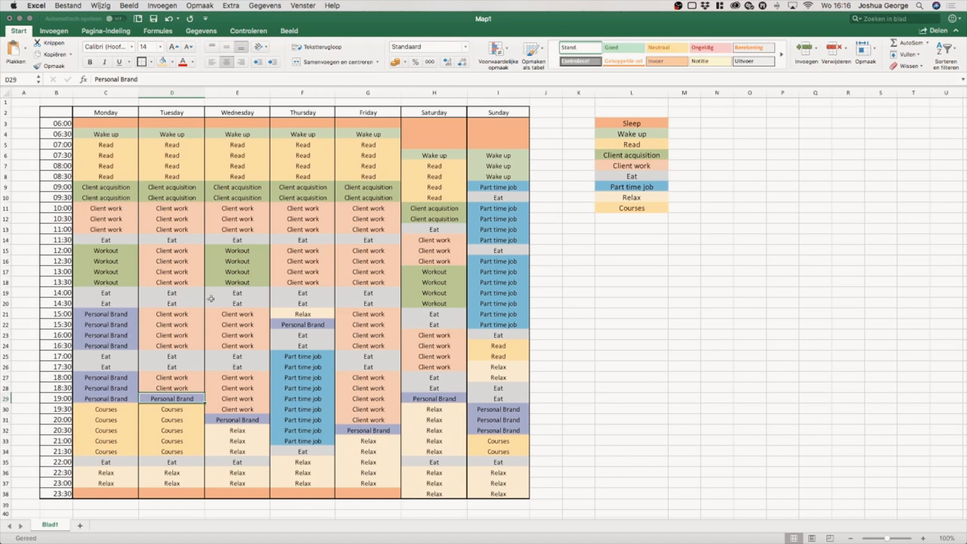
left_click(237, 419)
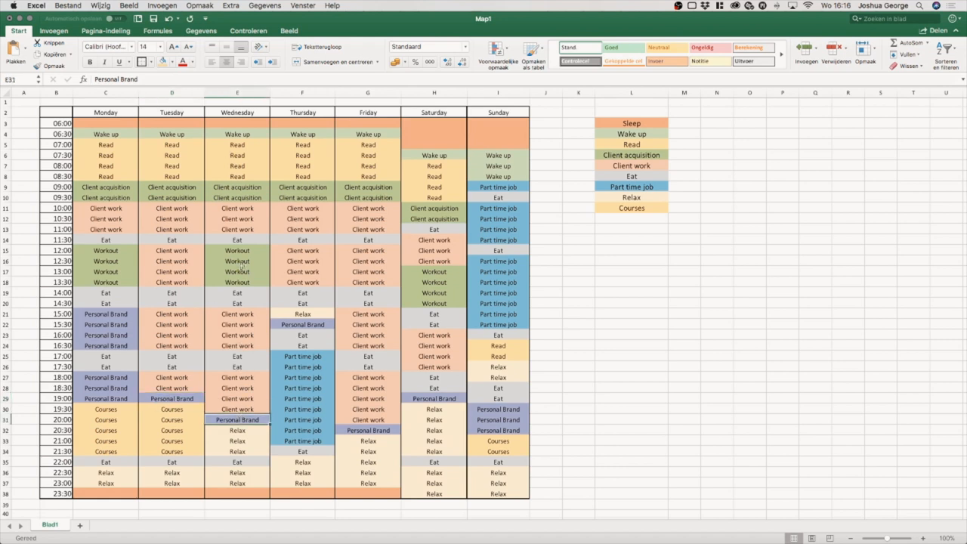
left_click(237, 377)
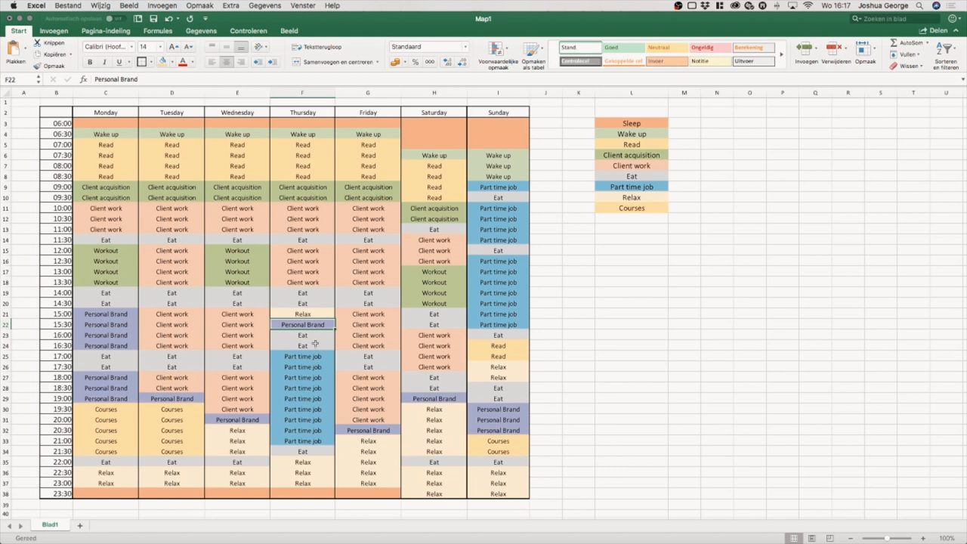
mouse_move(372, 370)
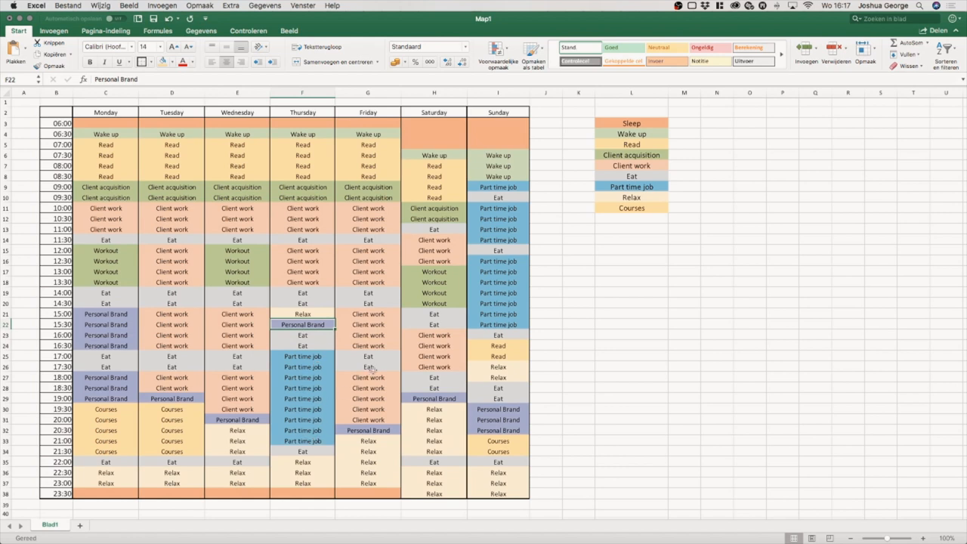
mouse_move(398, 359)
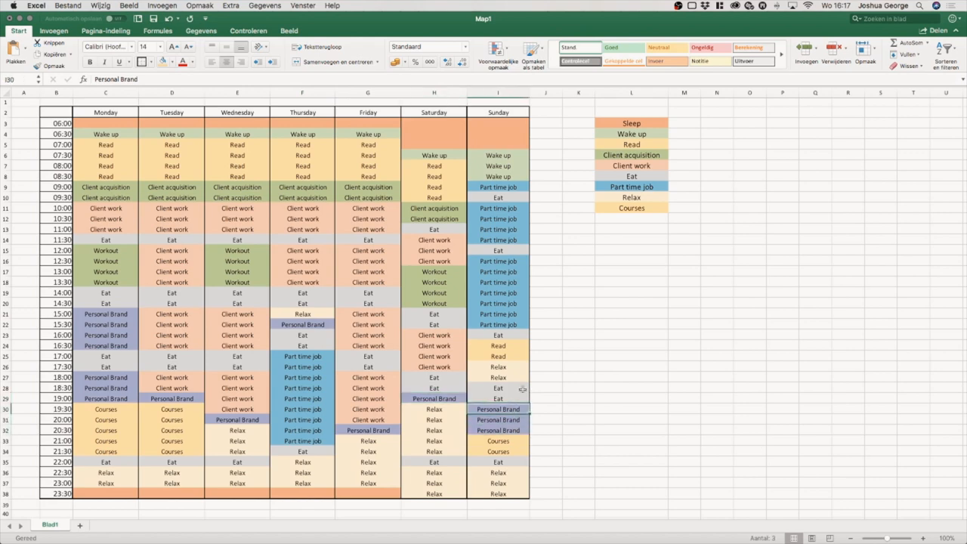
left_click(497, 398)
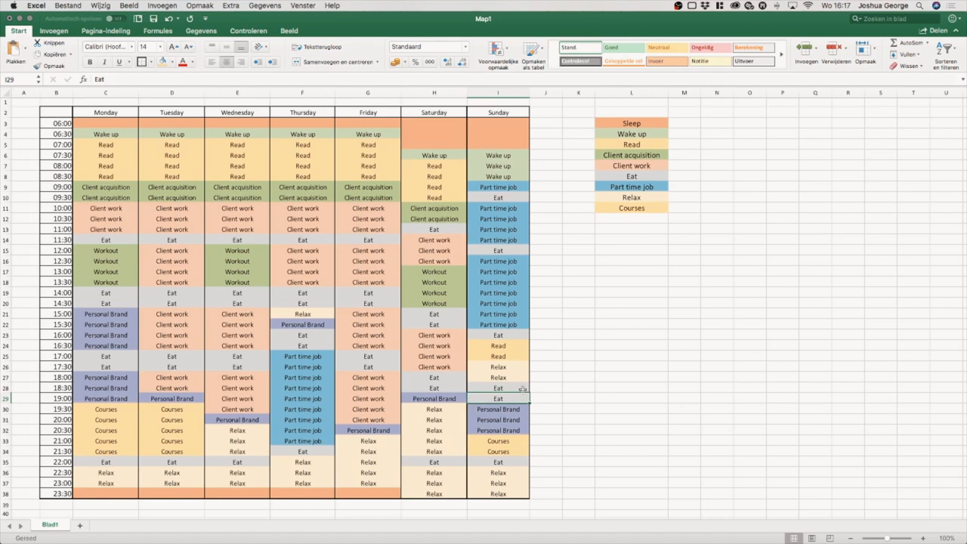
mouse_move(725, 332)
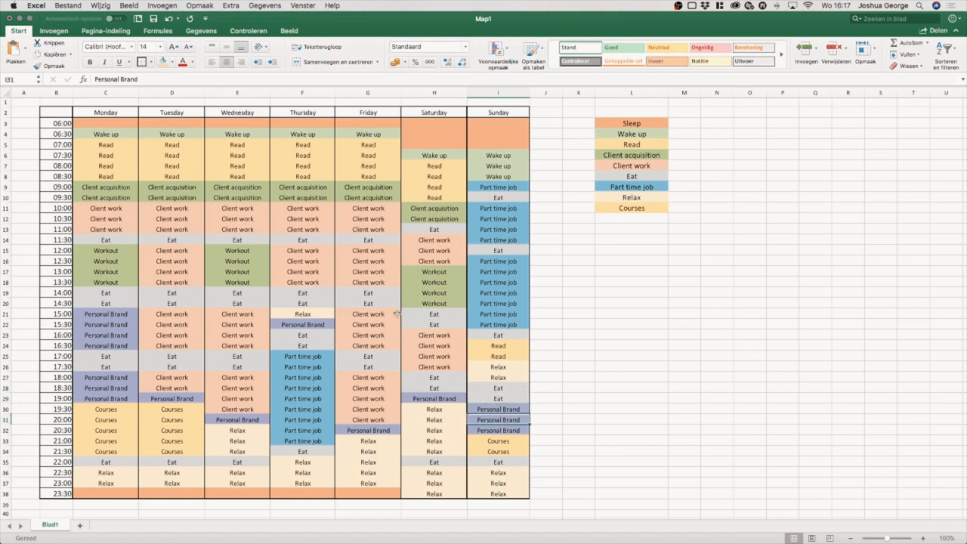
mouse_move(126, 408)
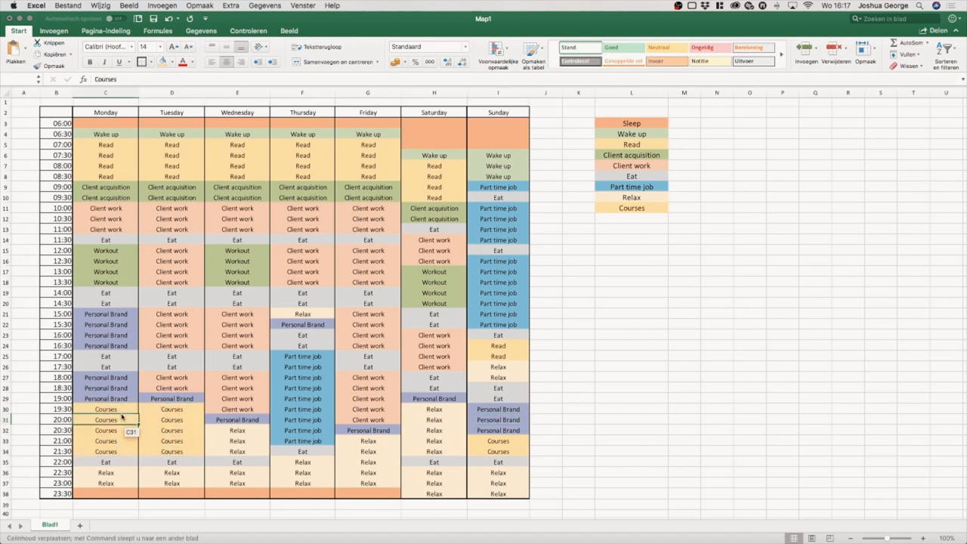
left_click(105, 430)
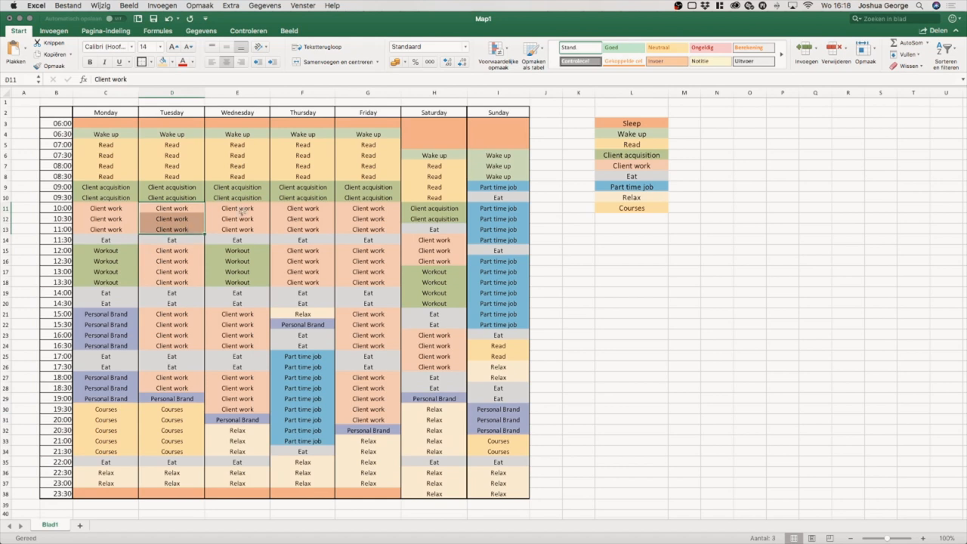
mouse_move(349, 211)
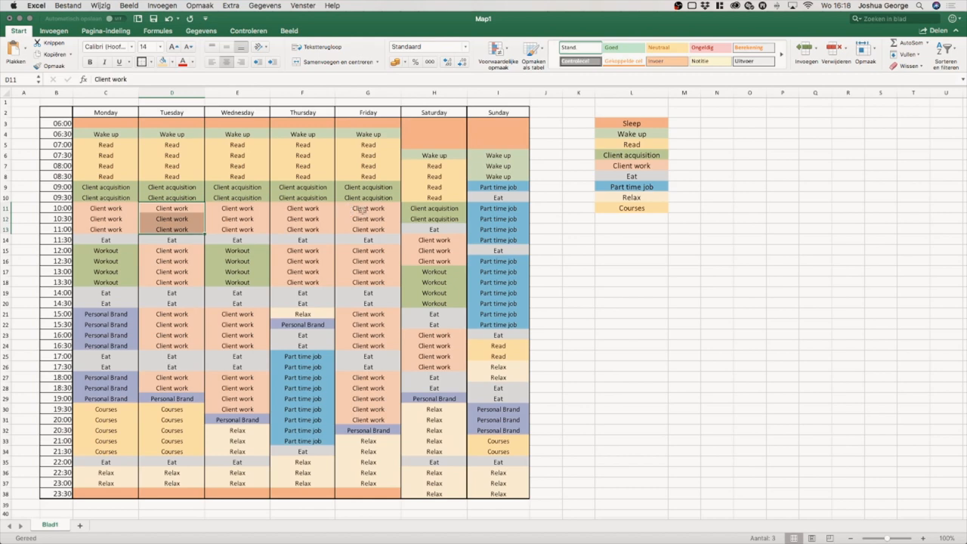
left_click(368, 208)
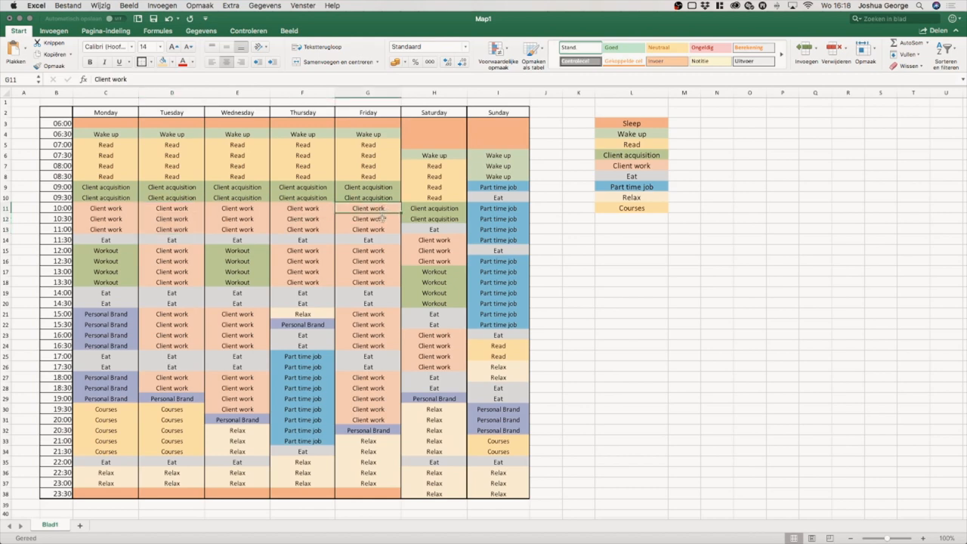
left_click(368, 228)
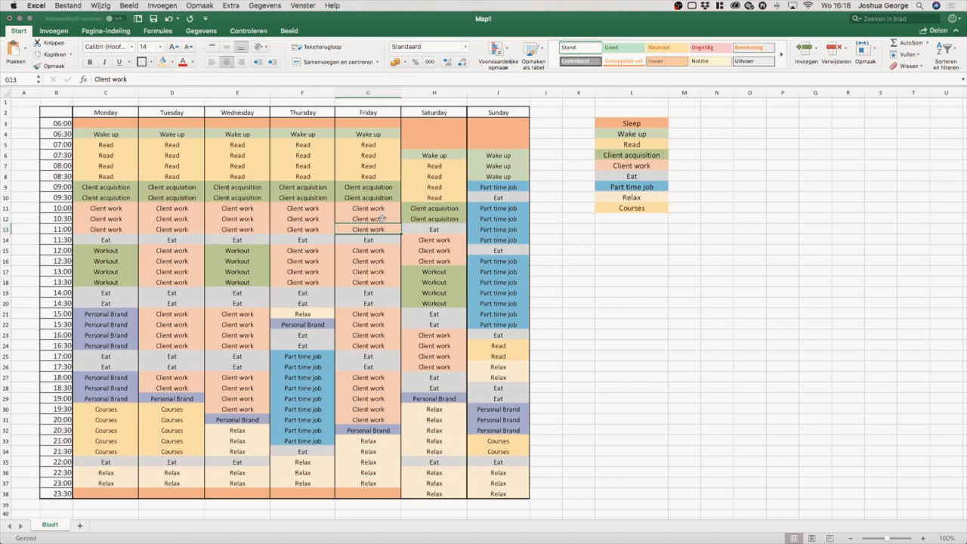
left_click(368, 218)
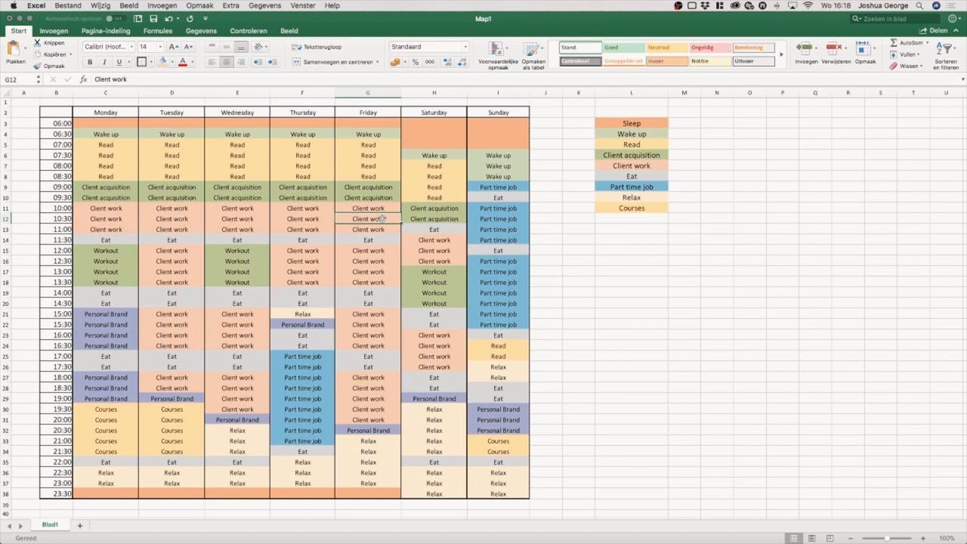
left_click(368, 197)
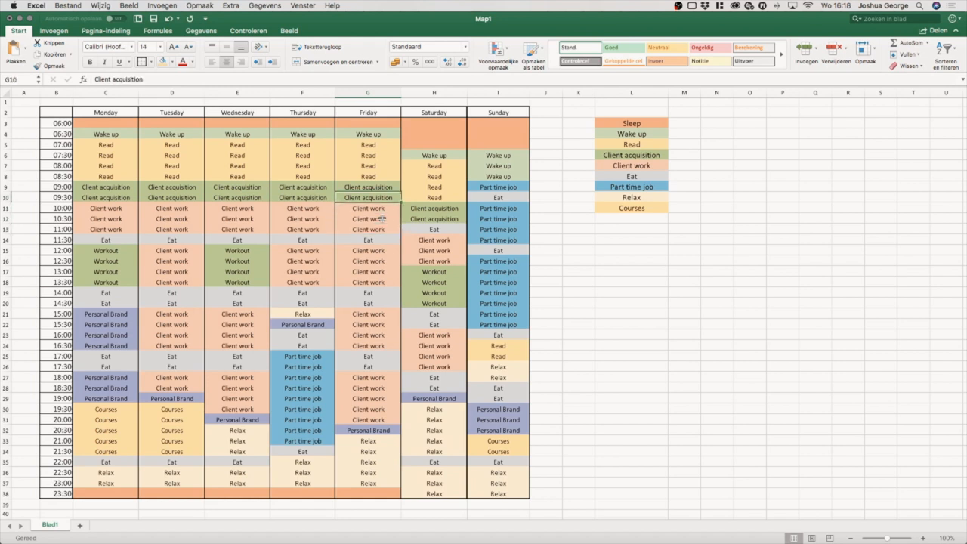
left_click_drag(367, 208, 368, 229)
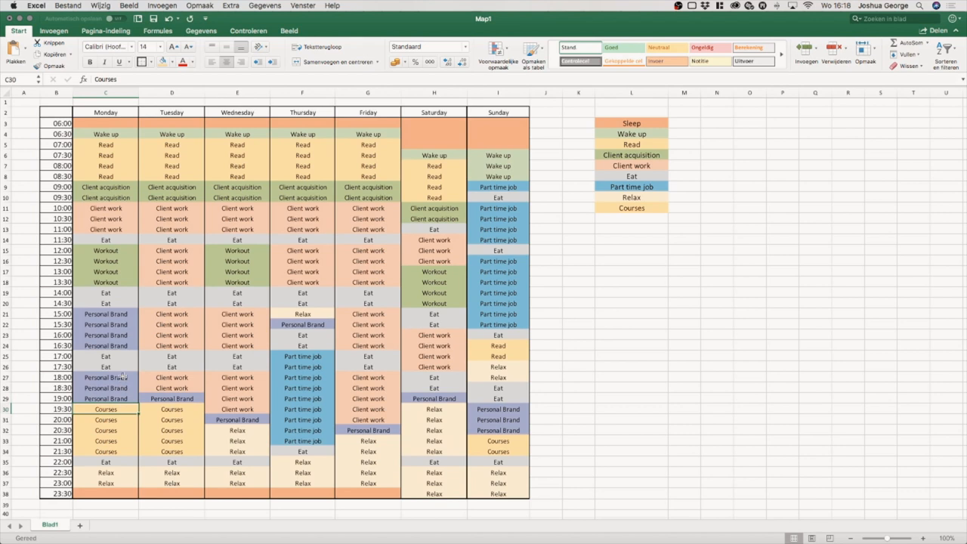
mouse_move(197, 235)
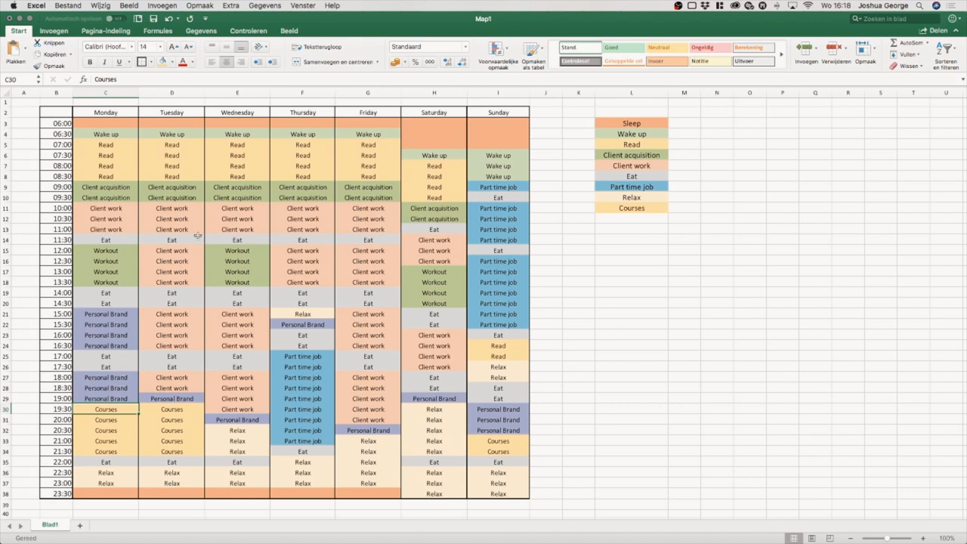
mouse_move(210, 225)
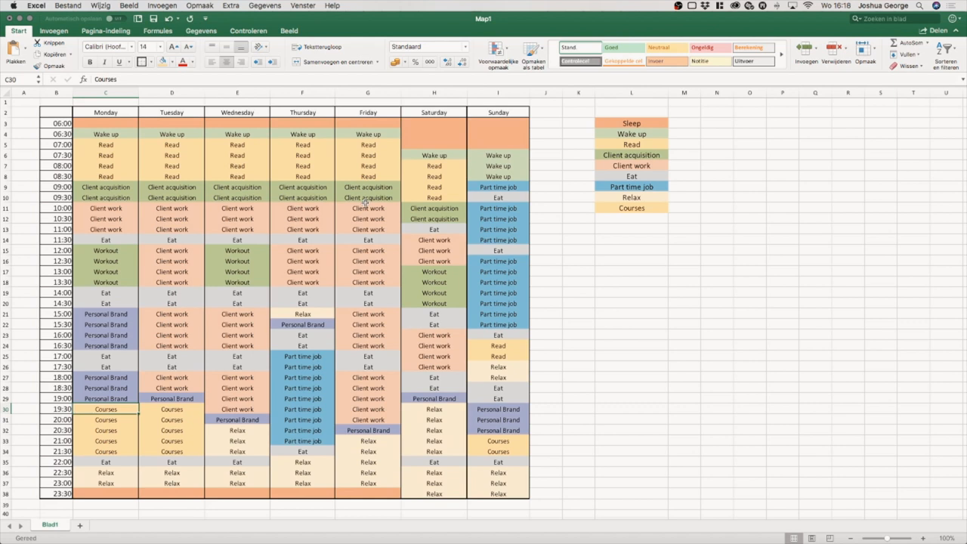
mouse_move(398, 366)
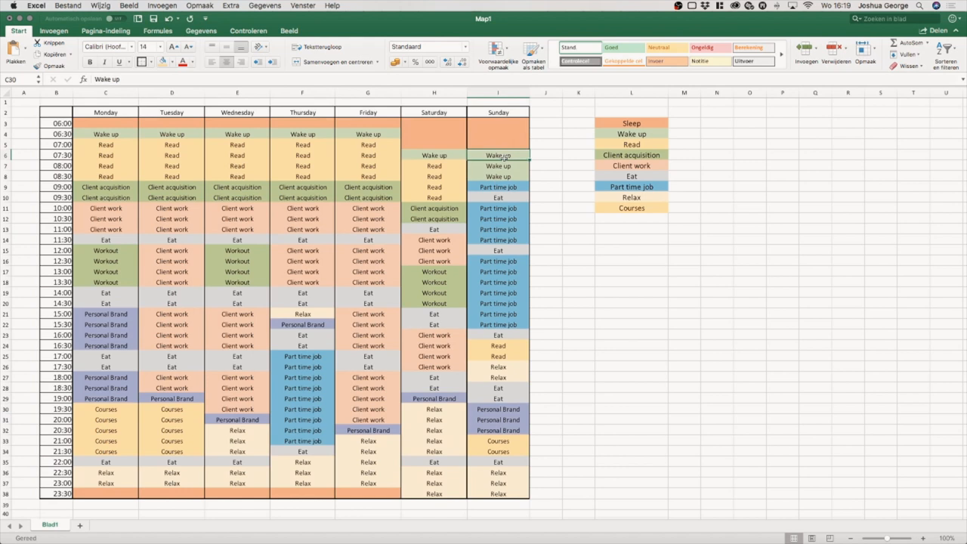
left_click(433, 493)
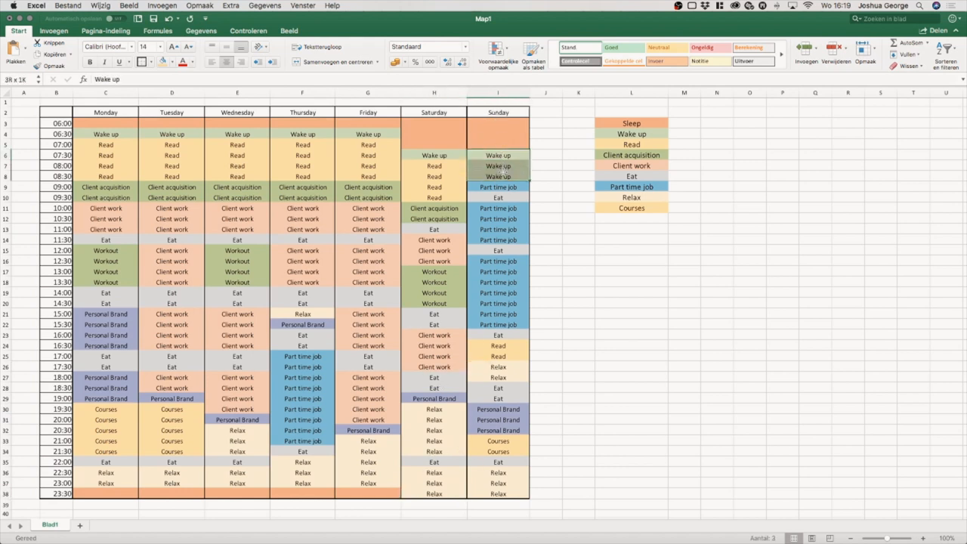
left_click(498, 154)
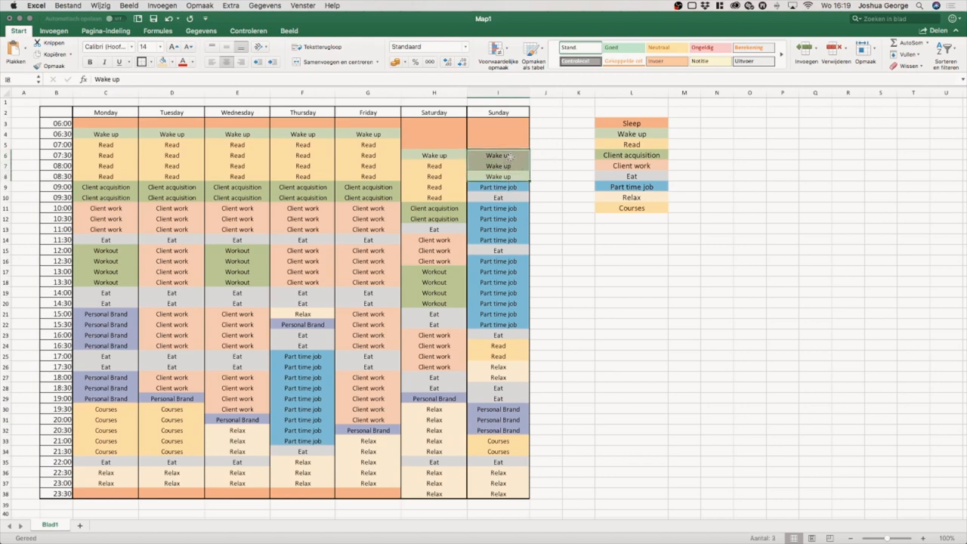
left_click(498, 187)
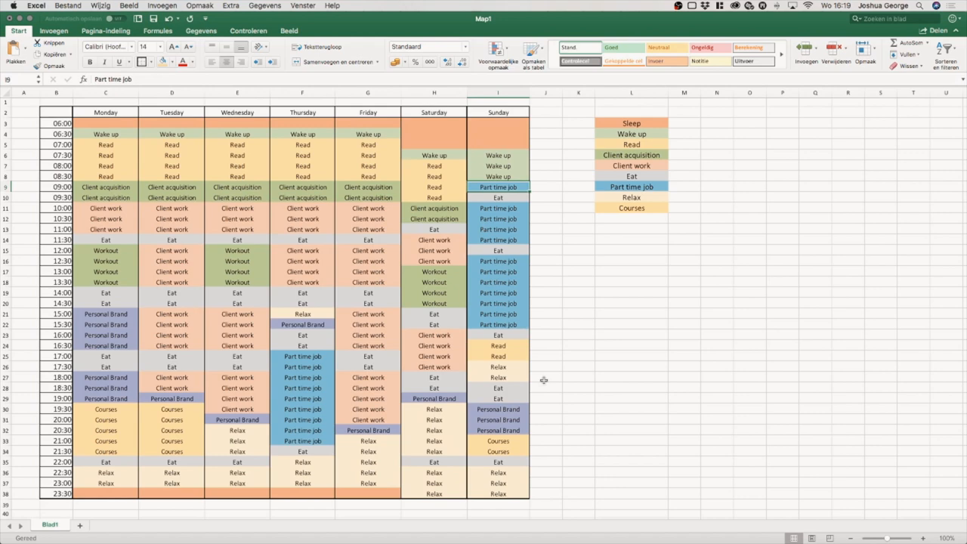
mouse_move(518, 449)
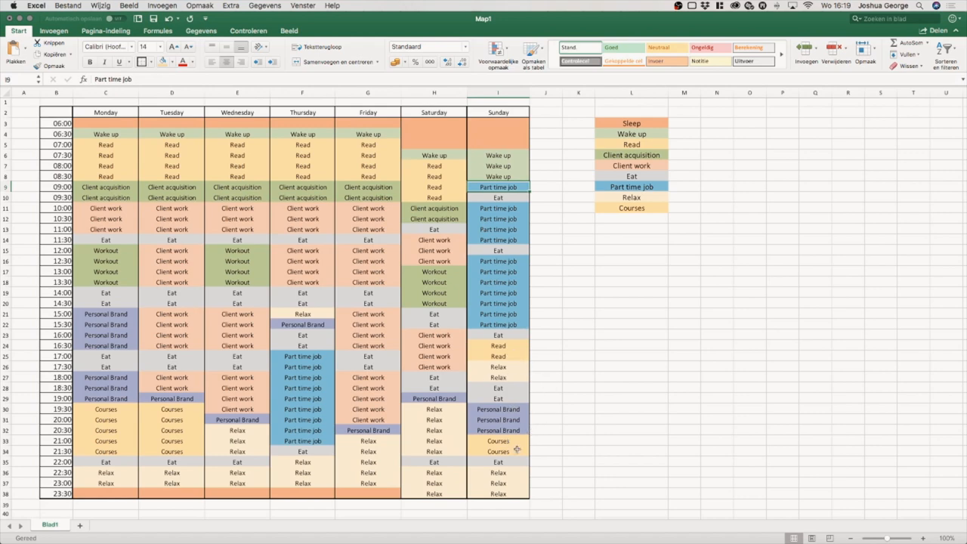
mouse_move(514, 278)
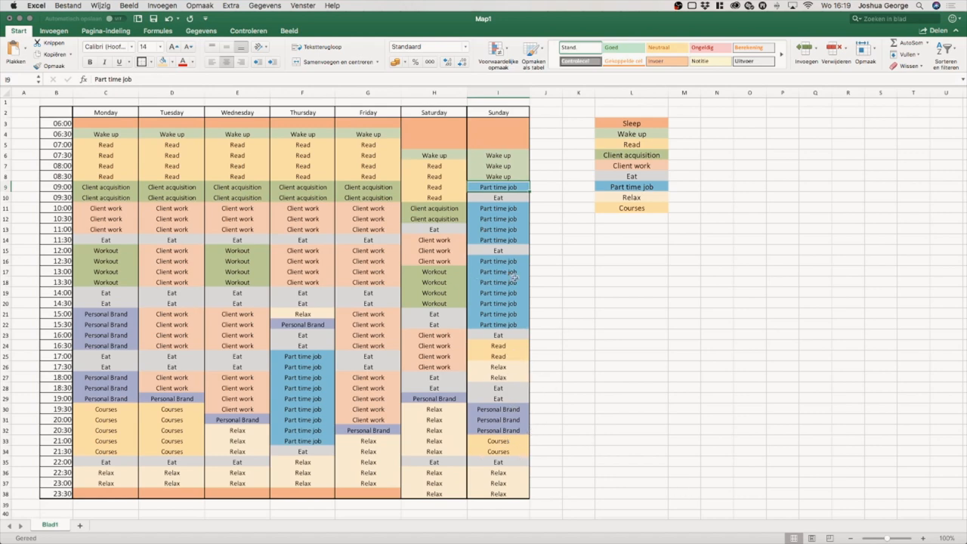
left_click(578, 292)
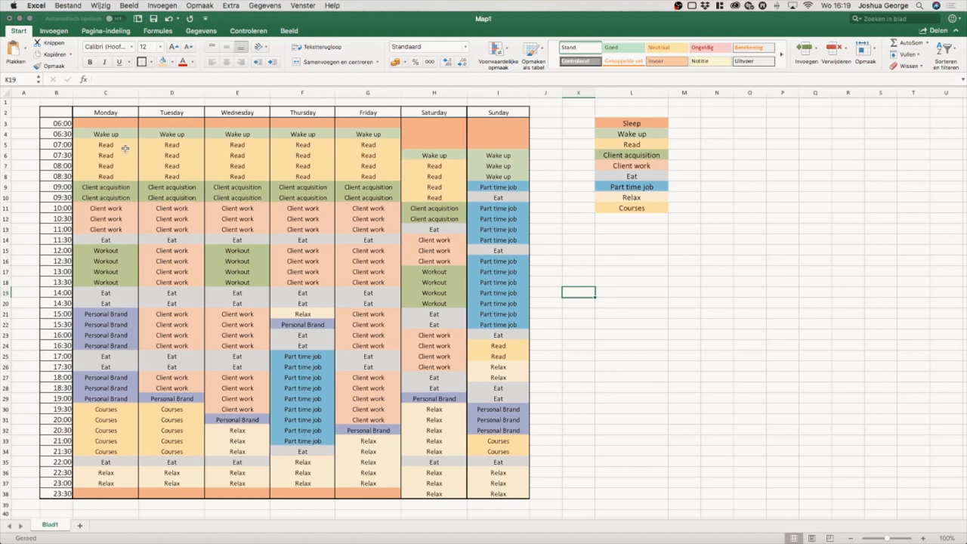